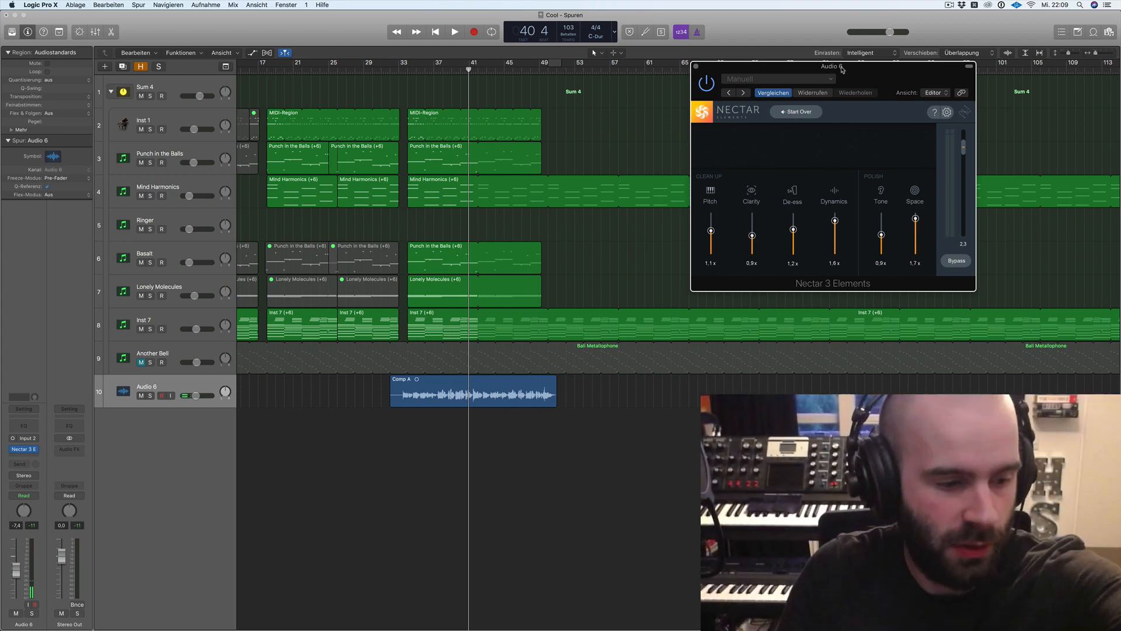
- Start Nectar 3 Elements' assistant over and pick Vintage vibe with Aggressive intensity
left_click(795, 112)
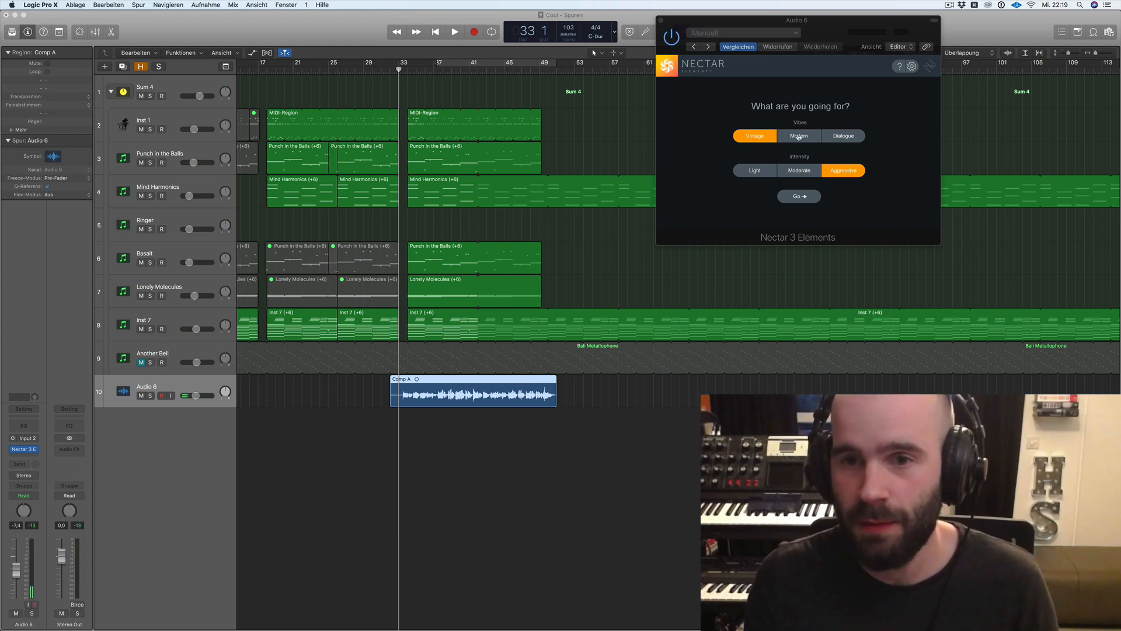
mouse_move(871, 170)
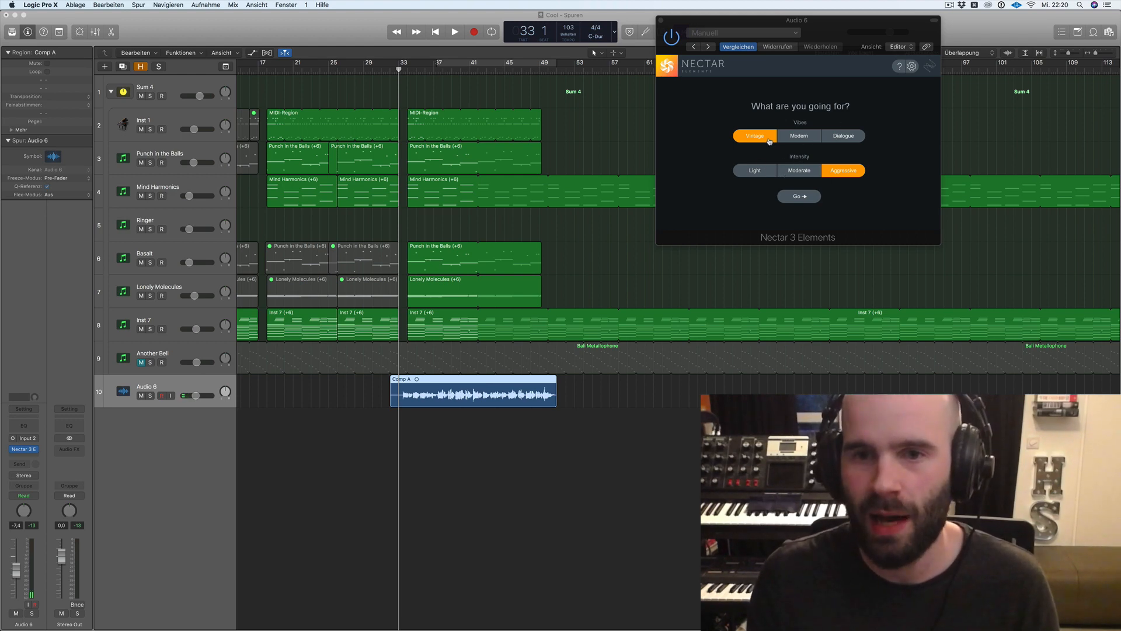
mouse_move(841, 146)
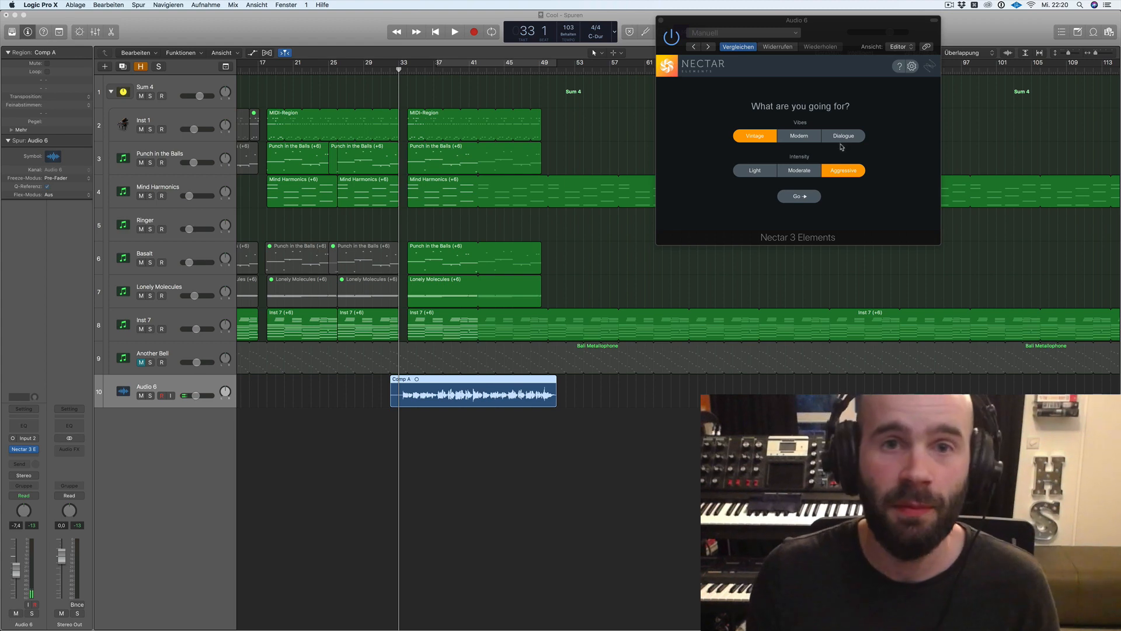
mouse_move(769, 147)
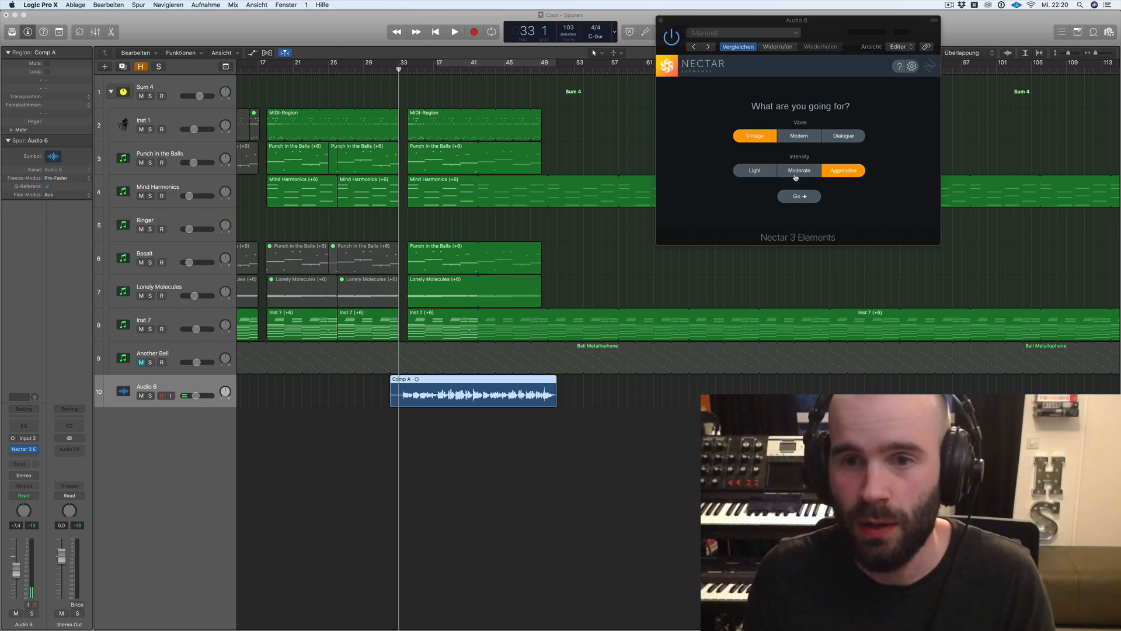
- Launch Nectar's assistant and play the Audio 6 vocal so it builds a Clean Up and Polish preset
left_click(799, 197)
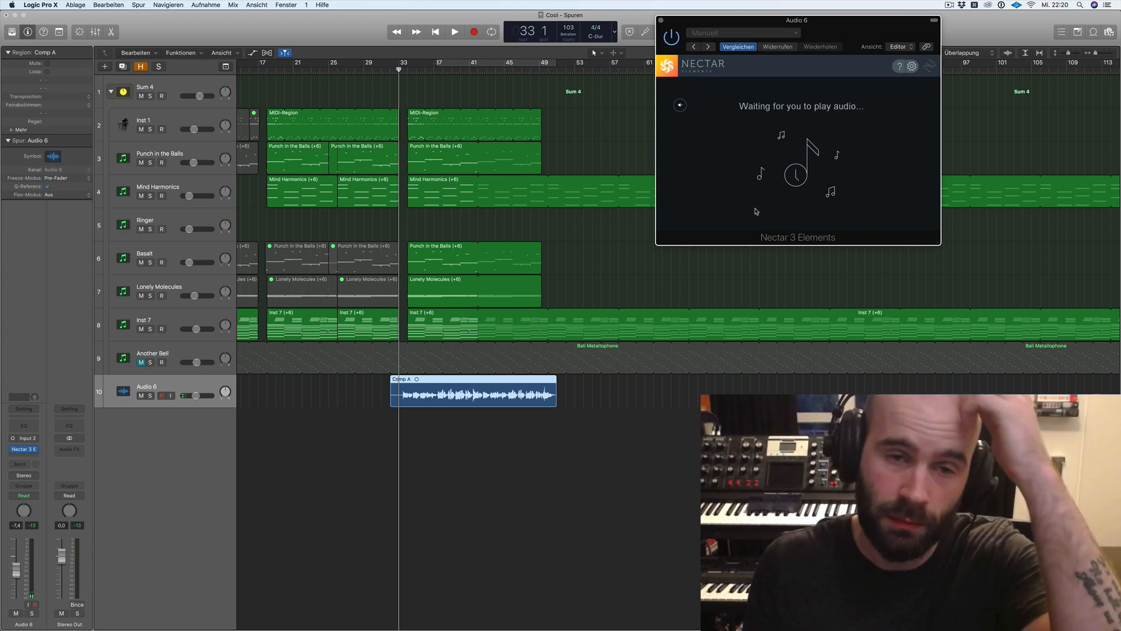
mouse_move(509, 230)
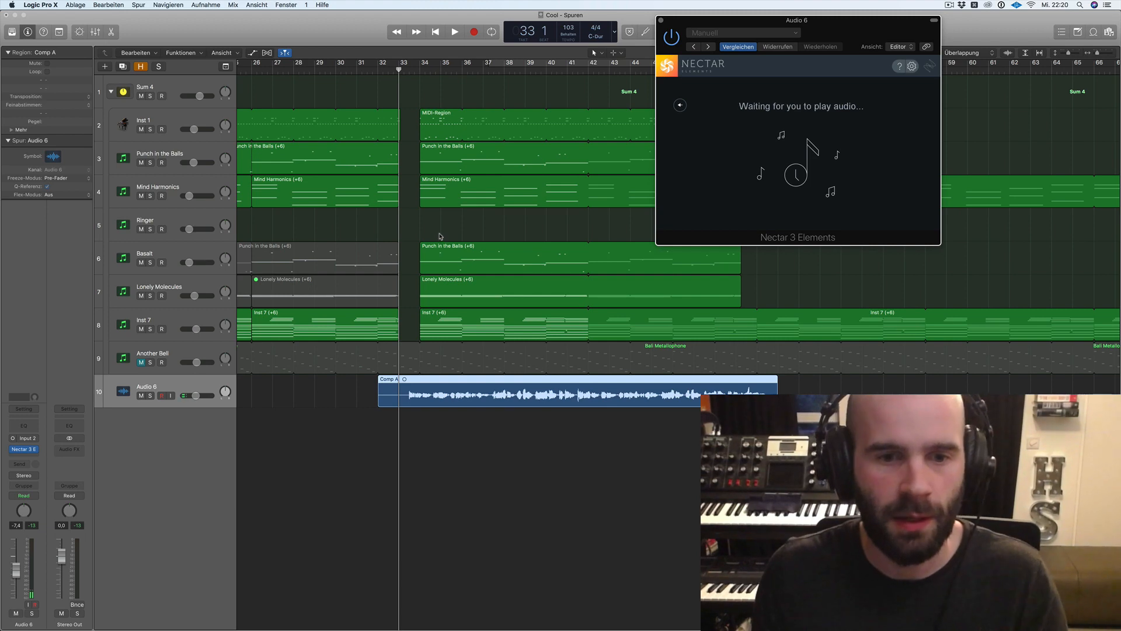
left_click(454, 32)
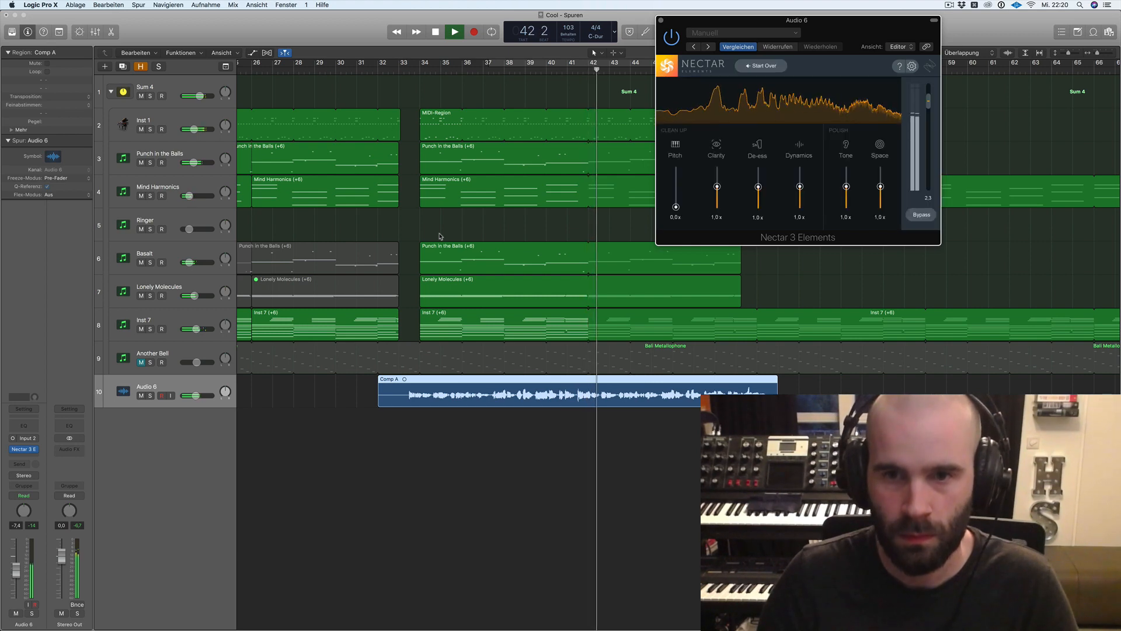
- Stop playback, solo Audio 6, and set Nectar's Pitch to 1.0x
left_click(455, 32)
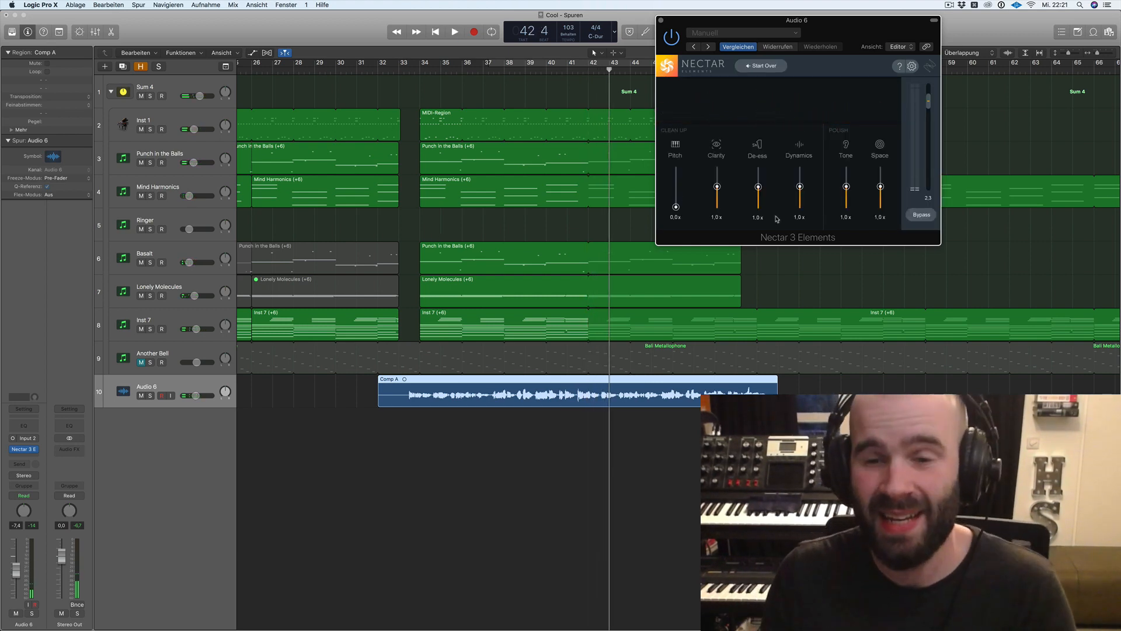
mouse_move(866, 193)
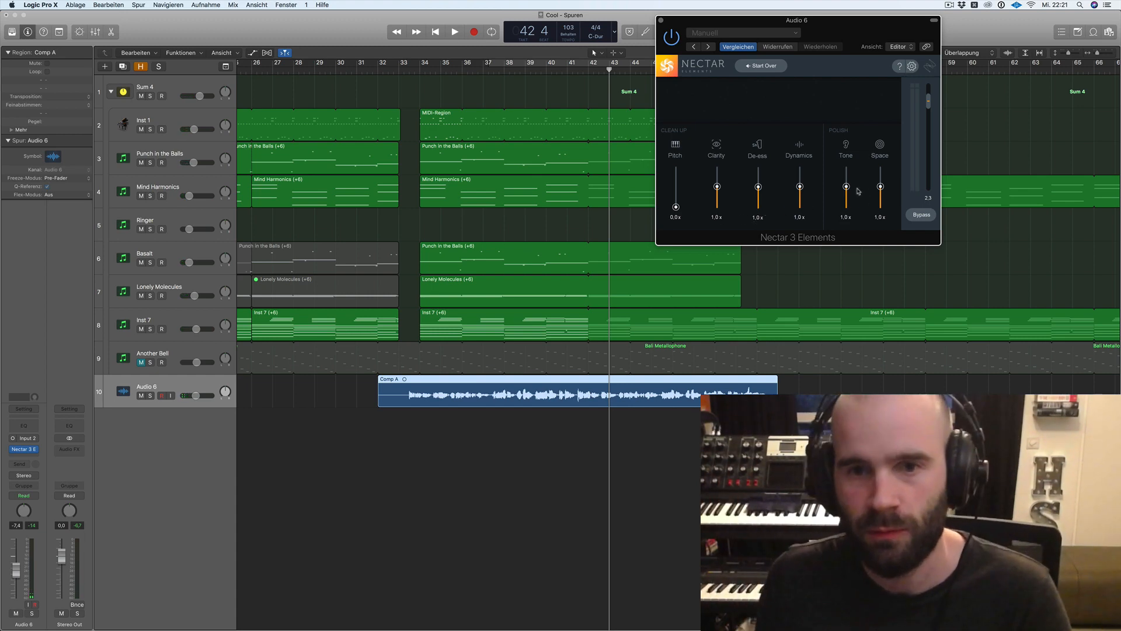
mouse_move(690, 205)
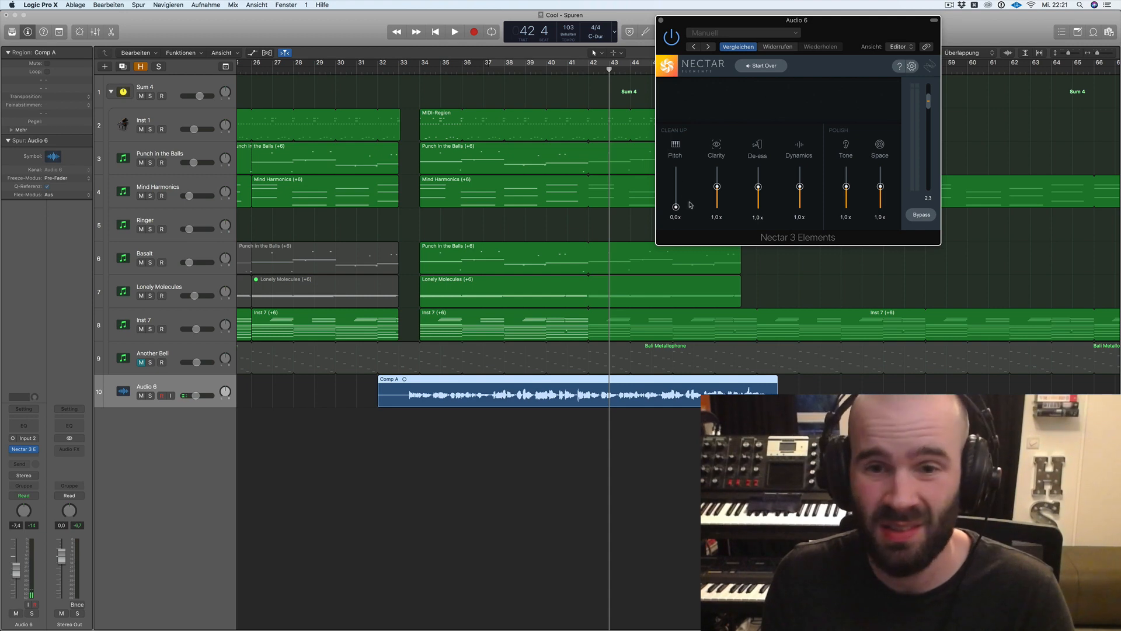
mouse_move(412, 72)
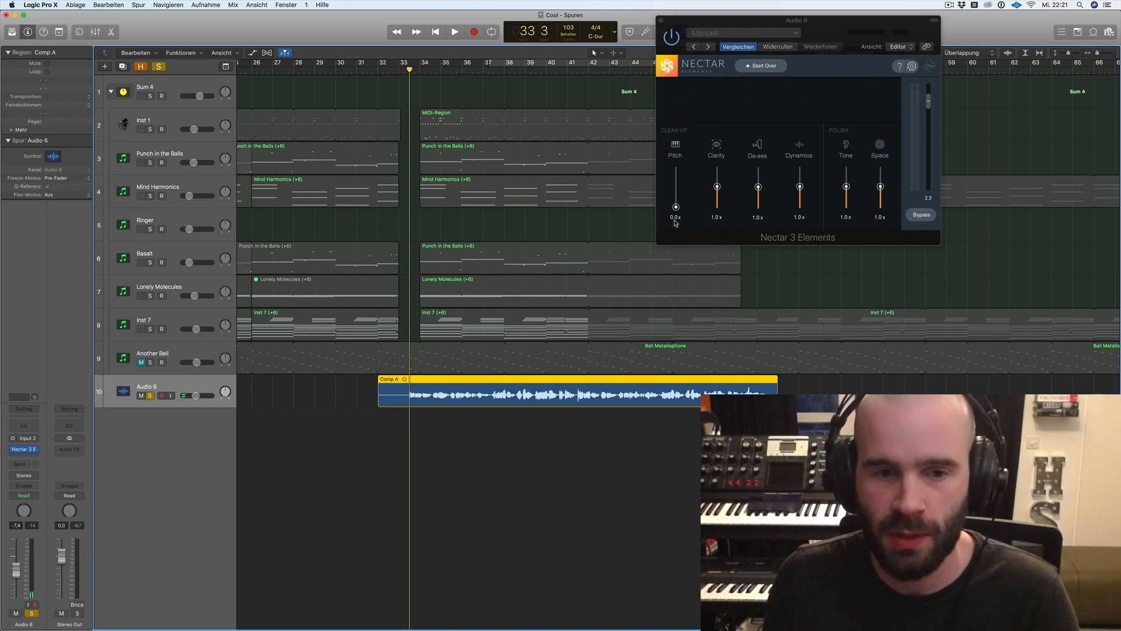
left_click(455, 32)
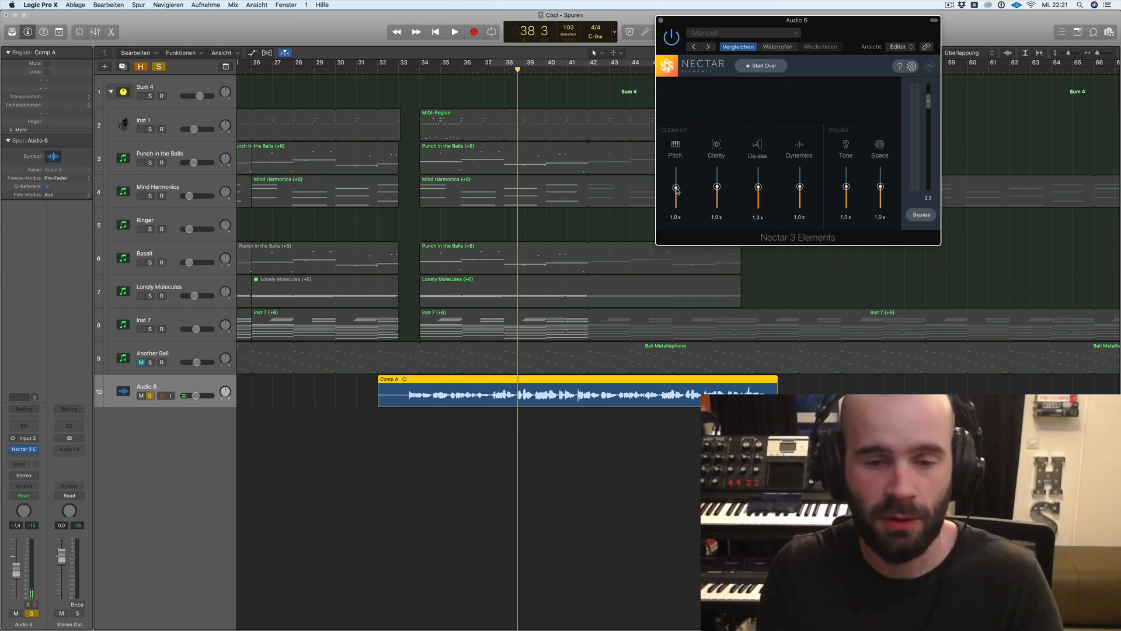
left_click(455, 31)
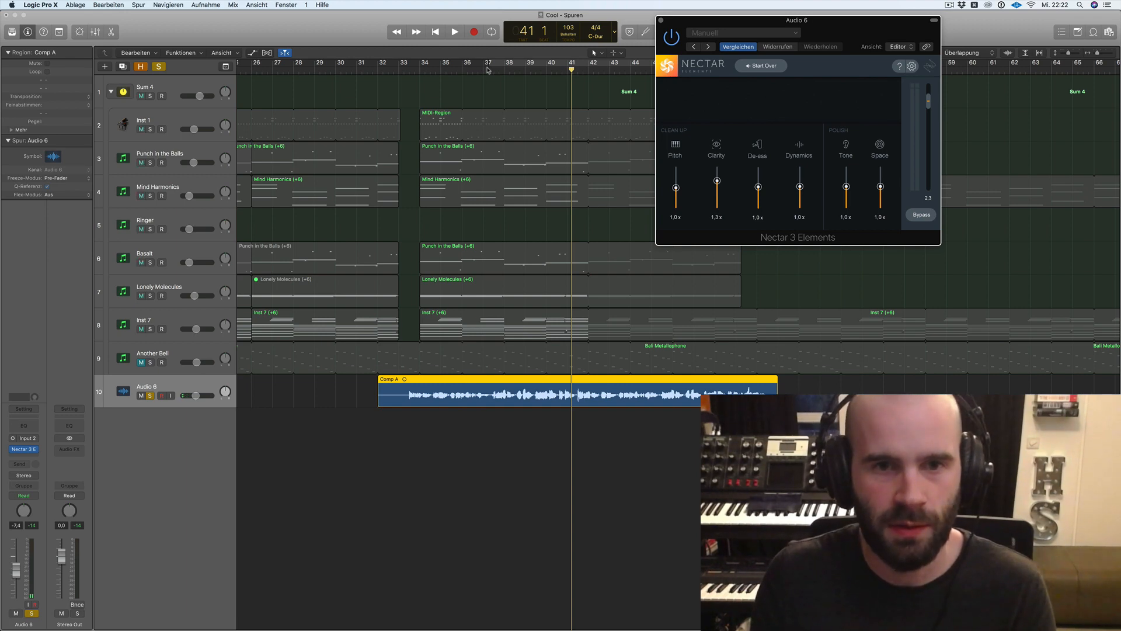
- Raise Nectar's Clarity on the soloed vocal to about 1.3x
left_click(455, 31)
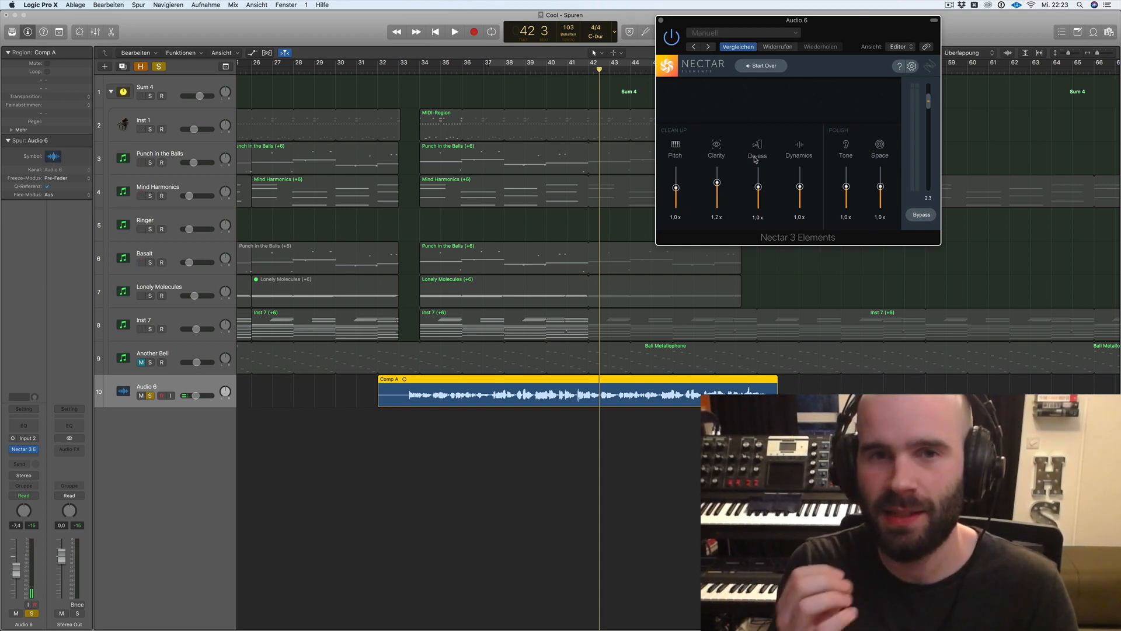
mouse_move(590, 194)
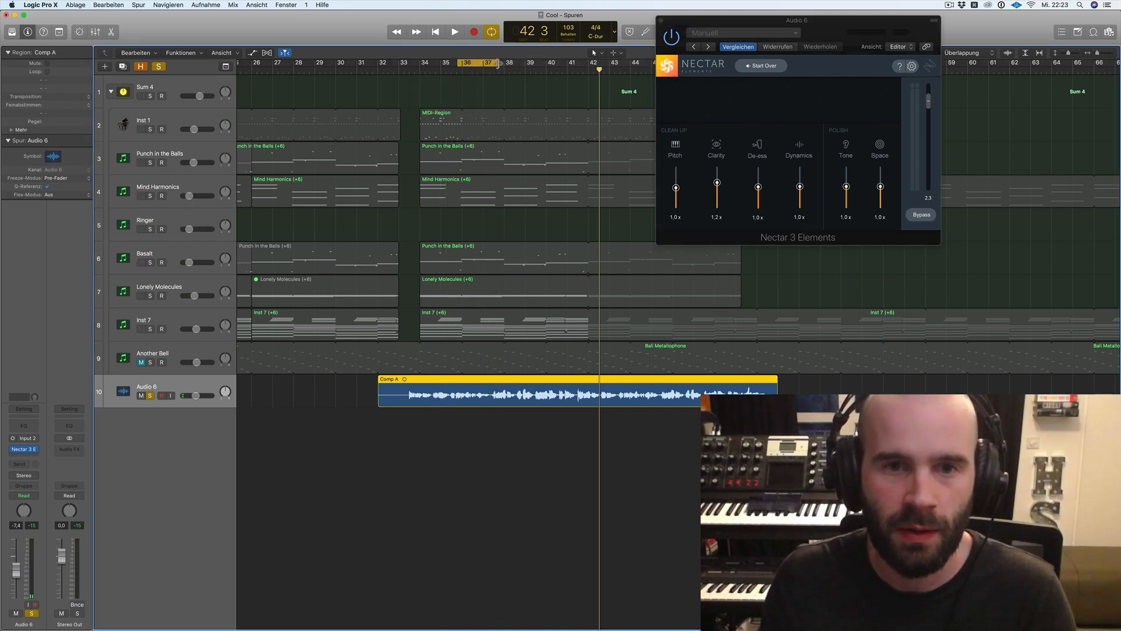
- Loop bars 36–37, pull Nectar's De-ess down to 0.0x, then fine-tune it
left_click(455, 31)
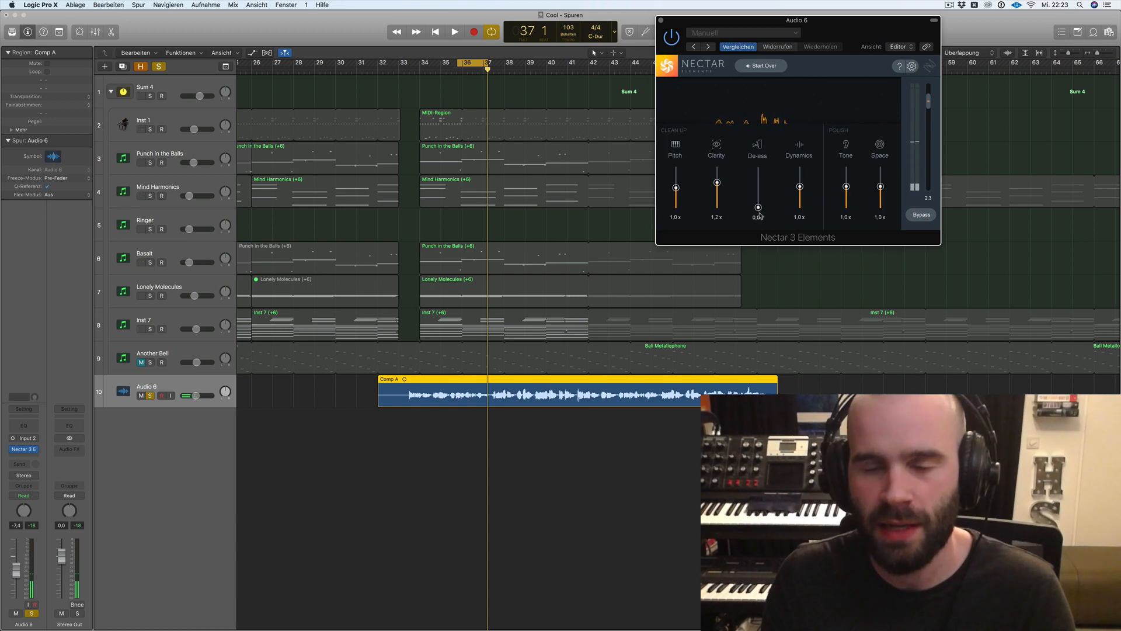
left_click(455, 31)
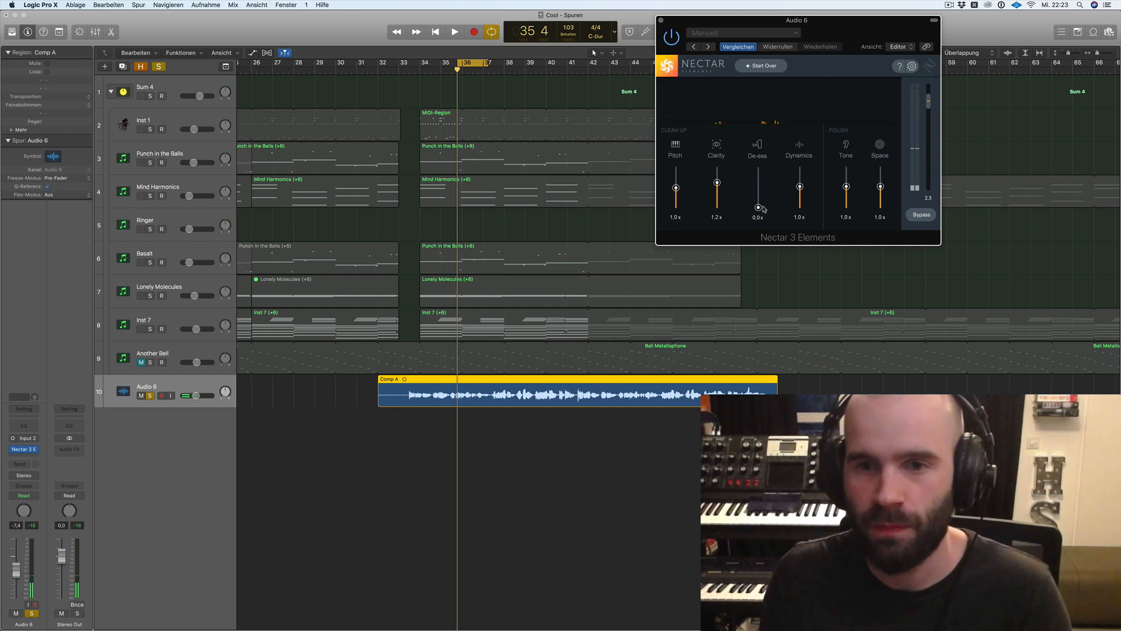
left_click(455, 32)
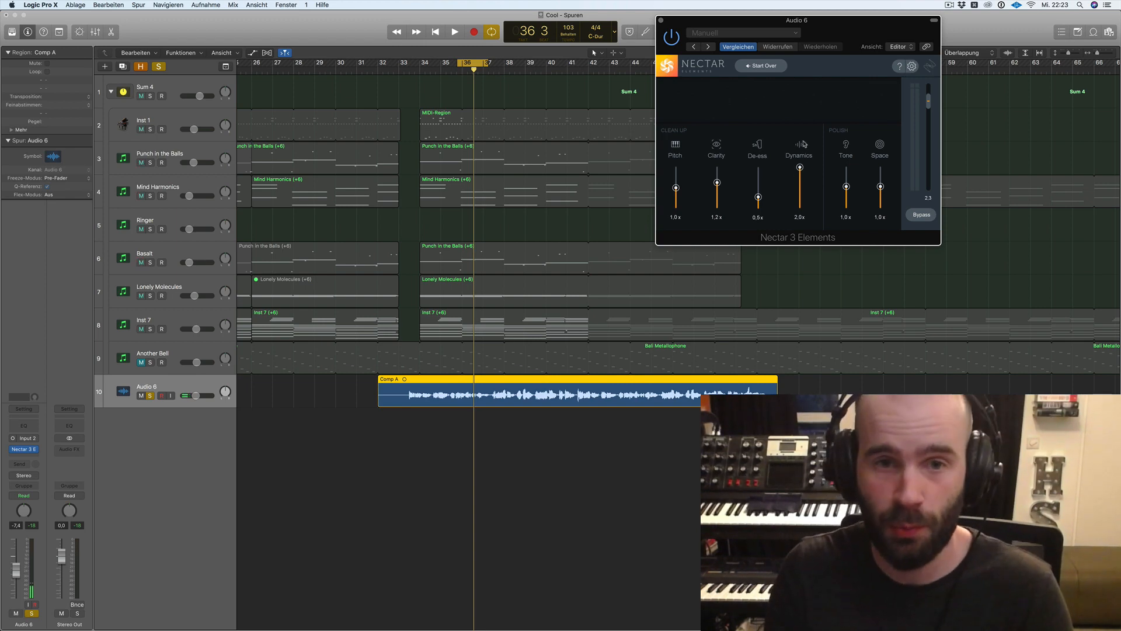
- Adjust Nectar's Dynamics and open the Bounce in Place settings for the vocal
left_click(454, 32)
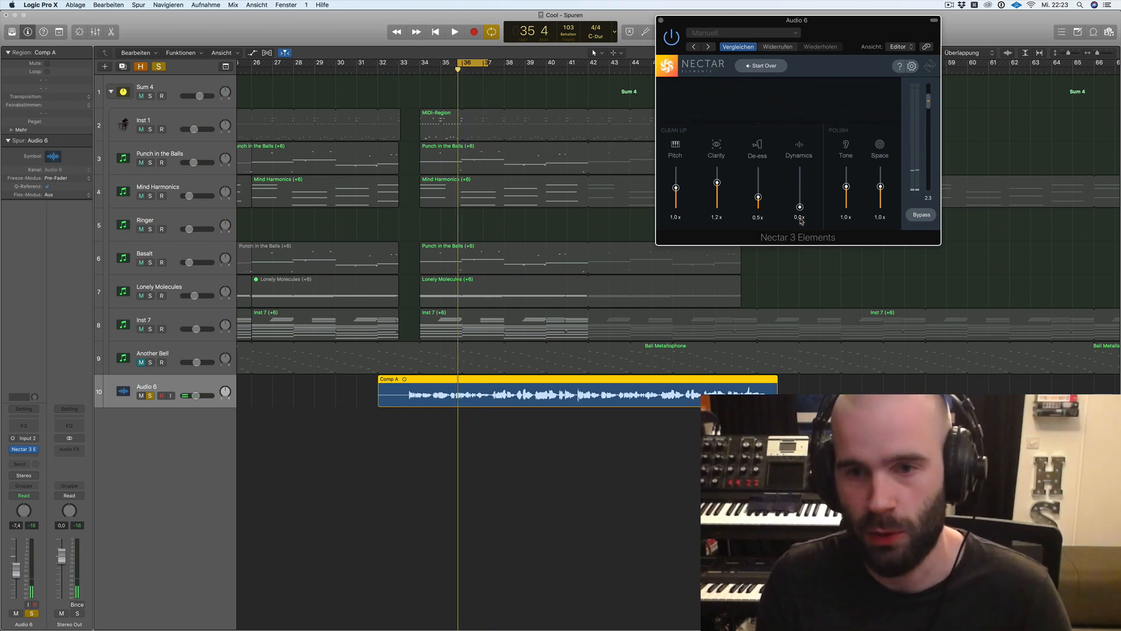
left_click(455, 32)
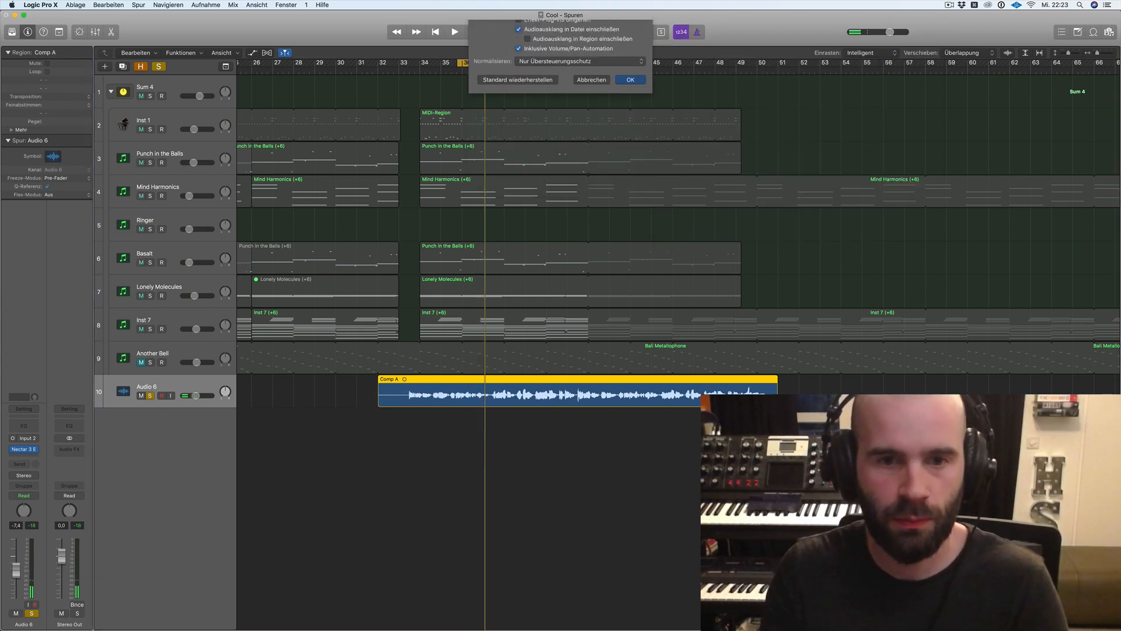
- Confirm the bounce to a new Comp A_bip track and bring Dynamics back to 2.0x
left_click(629, 80)
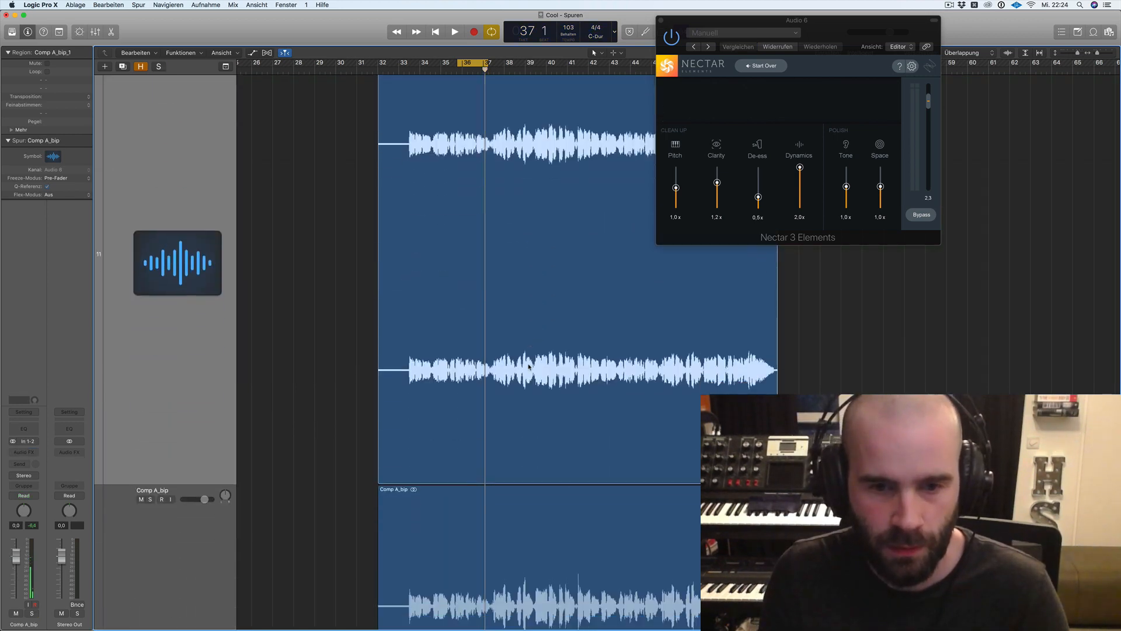
scroll("down", 3)
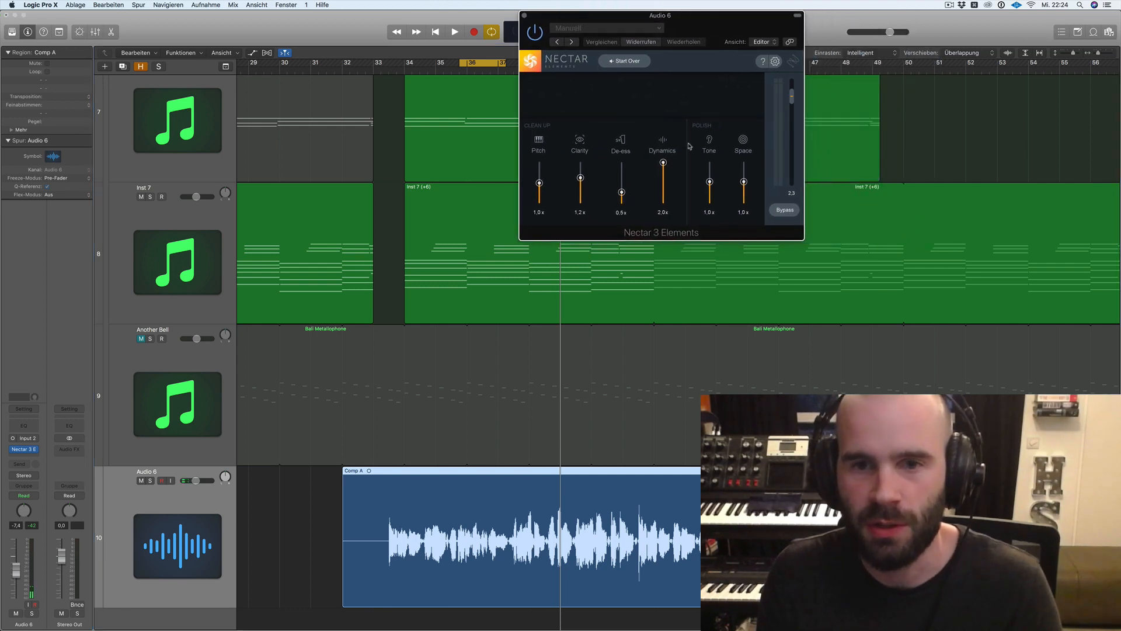
mouse_move(672, 220)
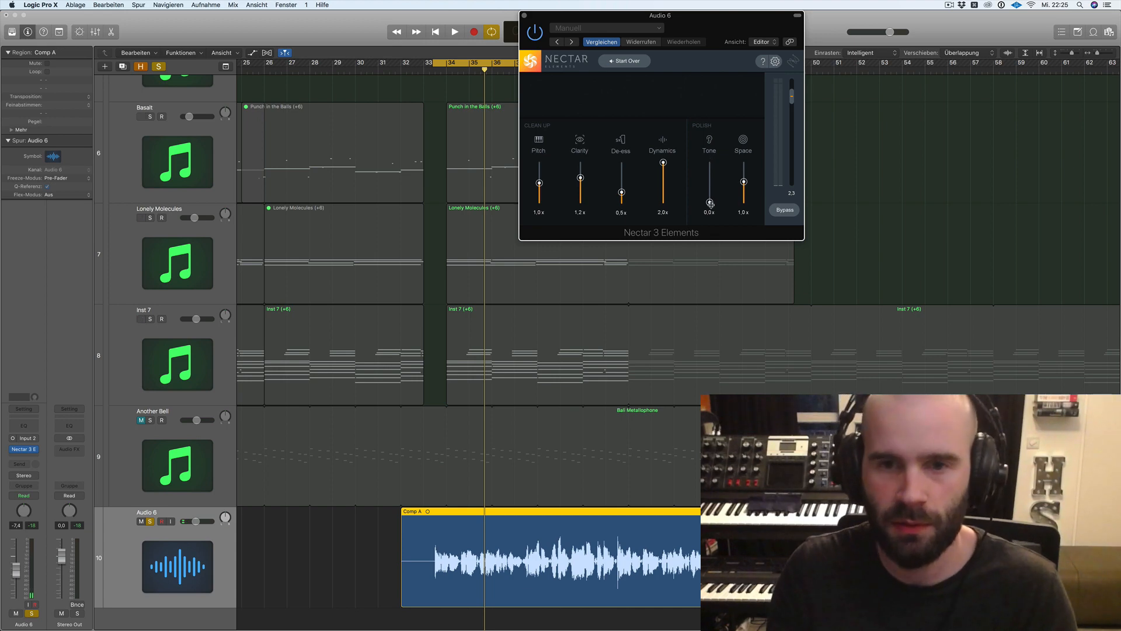
- Drop Nectar's Tone to 0.0x, then bring it back up to 1.3x
left_click(455, 32)
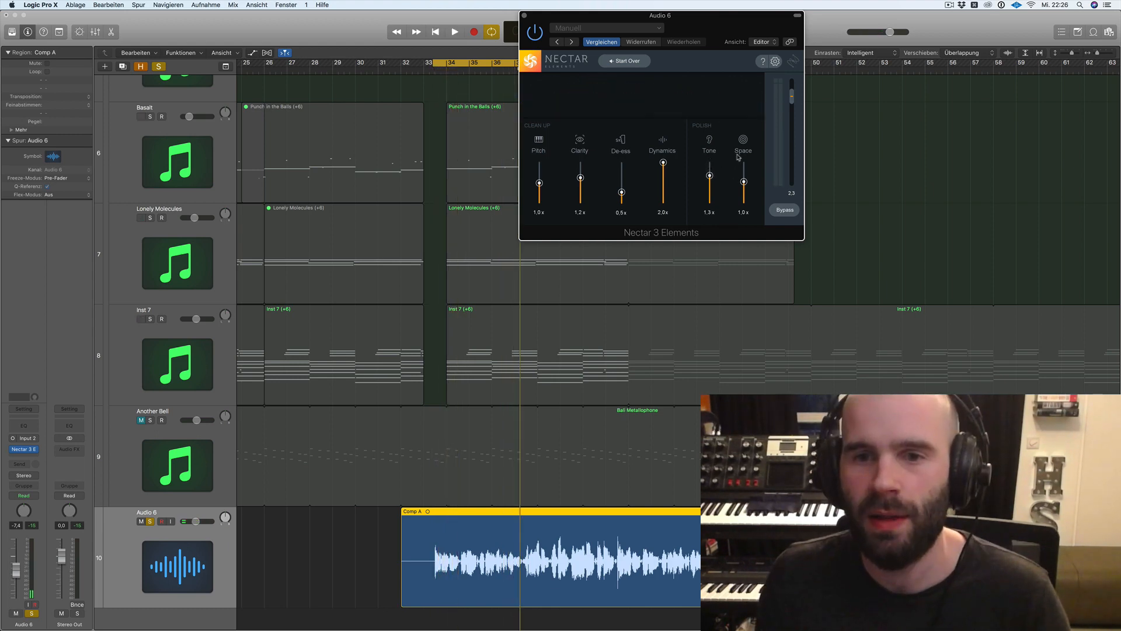
- Nudge Nectar's Space from 1.0x to 1.1x, keeping Tone at 1.3x
left_click(455, 31)
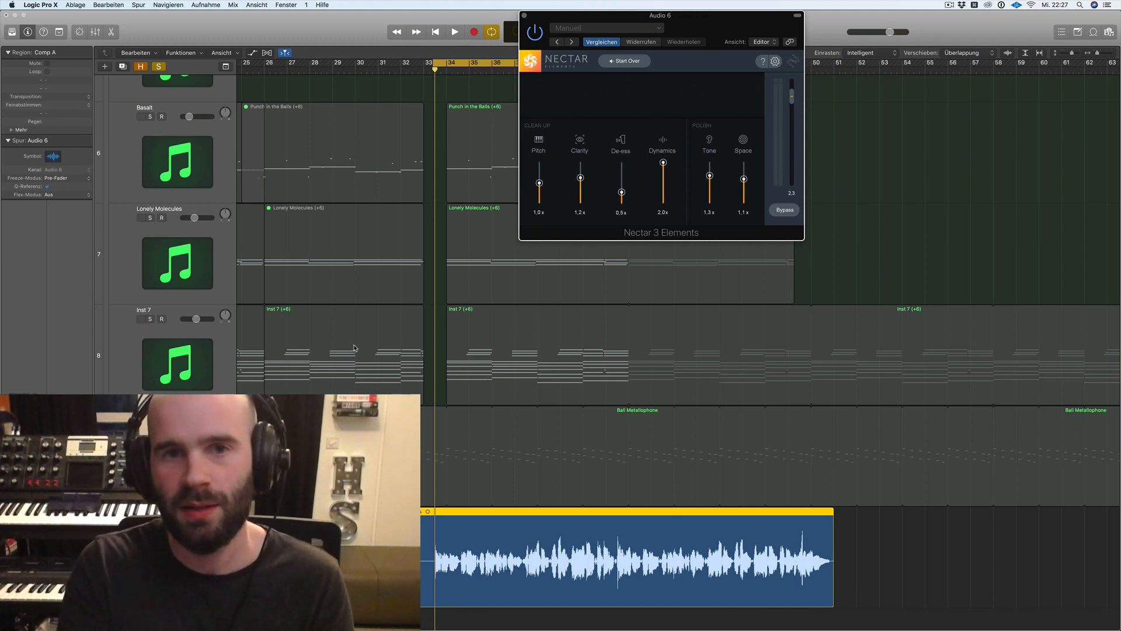
mouse_move(379, 334)
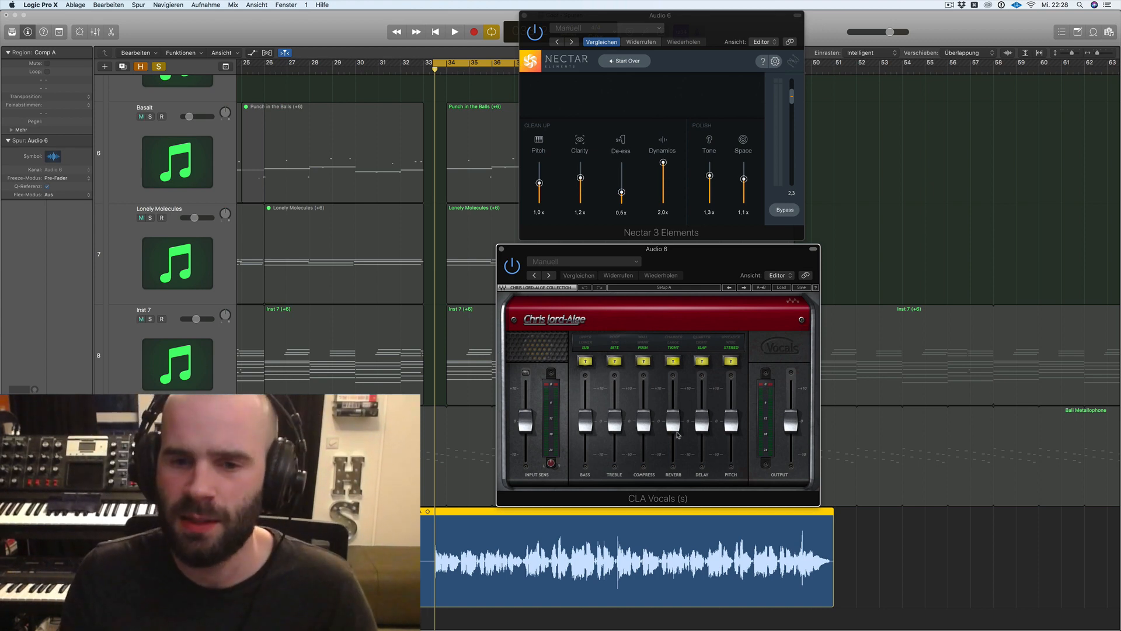
mouse_move(579, 340)
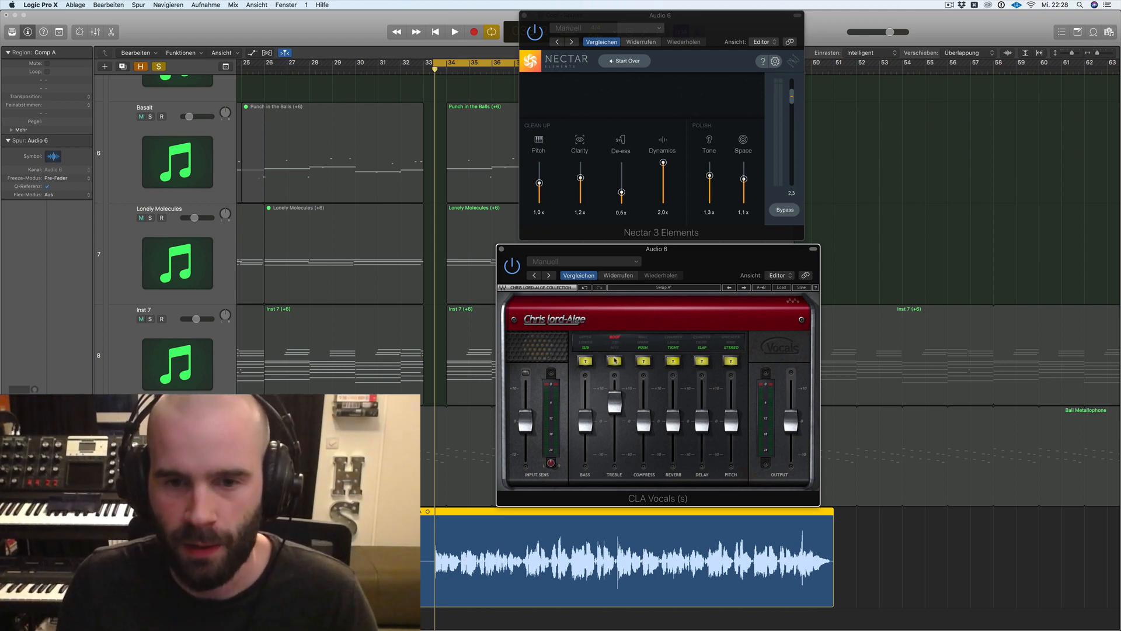
- Insert CLA Vocals on Audio 6 and disable its Bass, Treble, Compress, Reverb and Delay sections
left_click(615, 360)
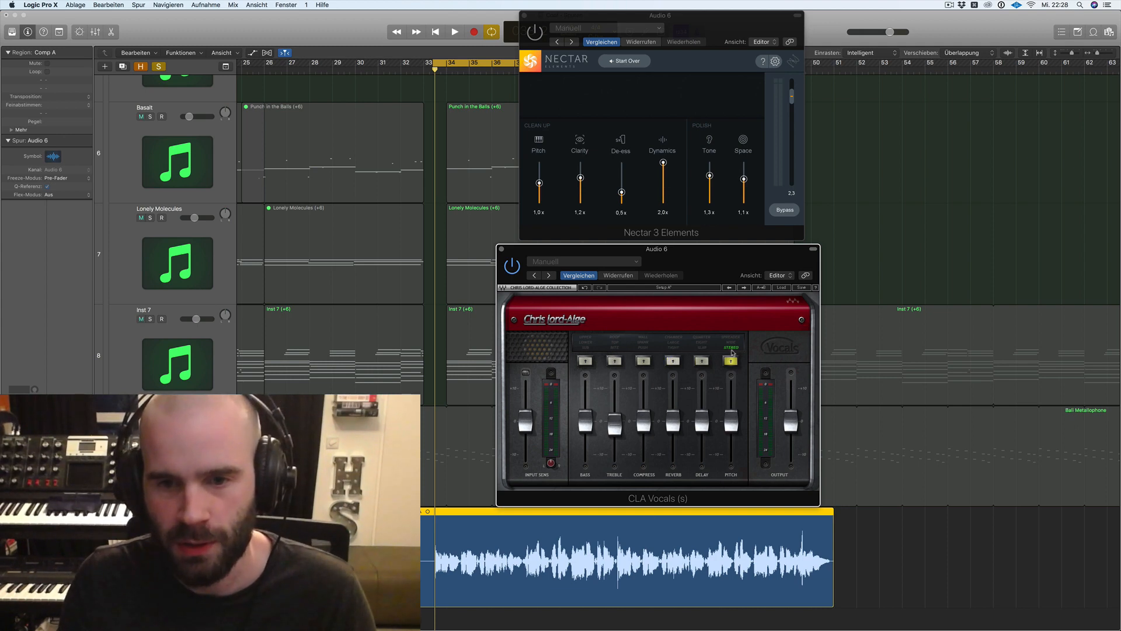
- Re-engage CLA Vocals Bass in Lower mode and raise it, then enable Treble, Compress and Reverb
left_click(730, 359)
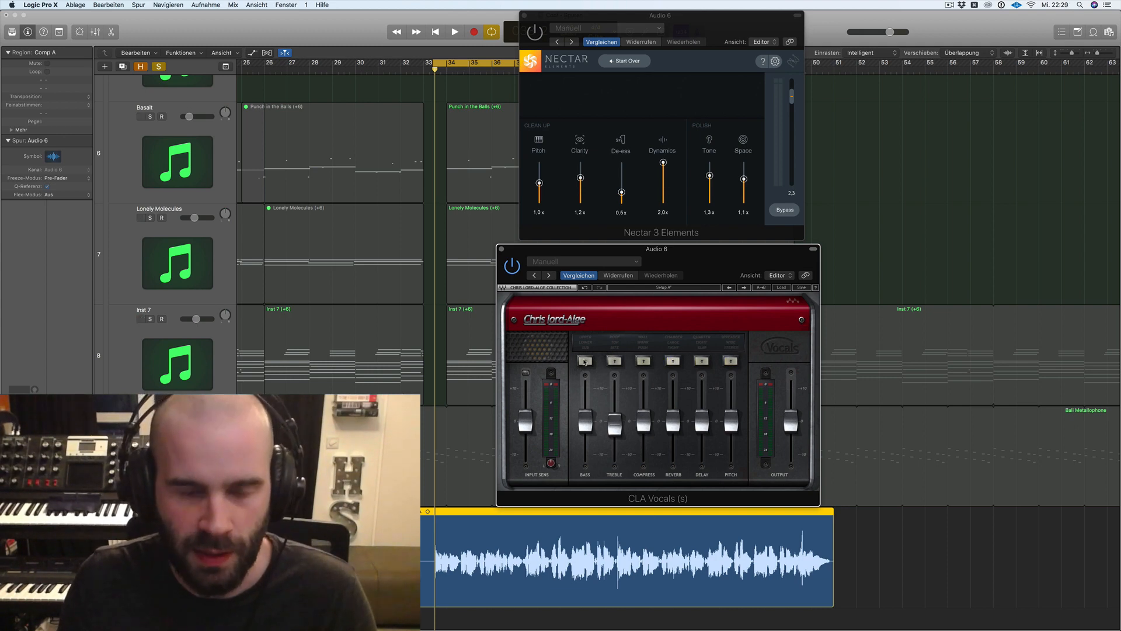
left_click(584, 360)
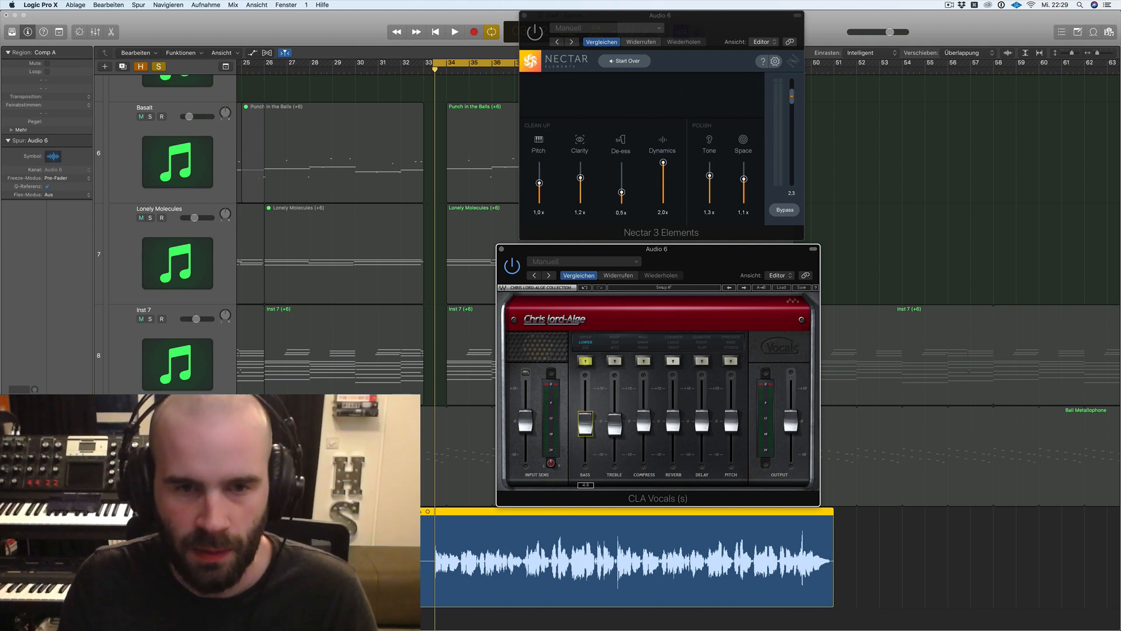
left_click(455, 31)
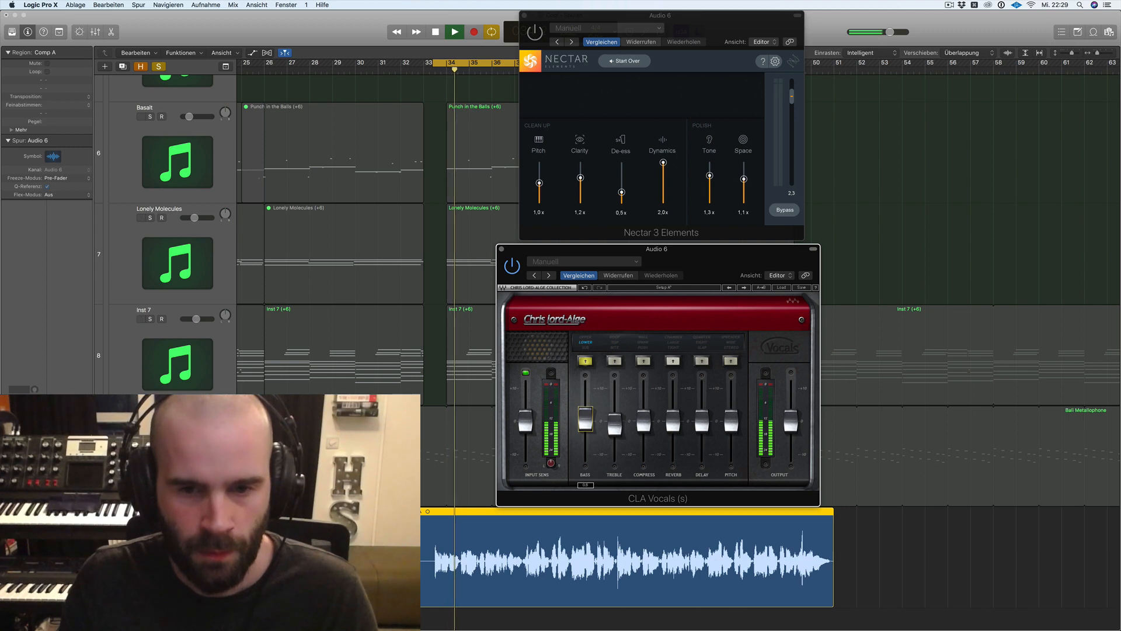
left_click(614, 359)
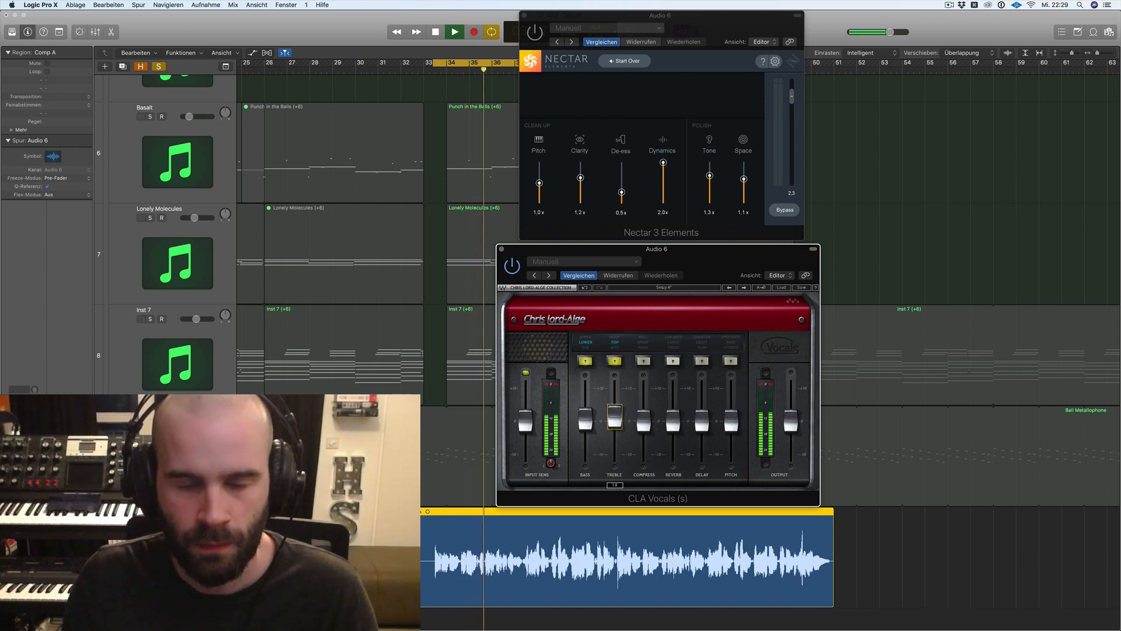
left_click(642, 360)
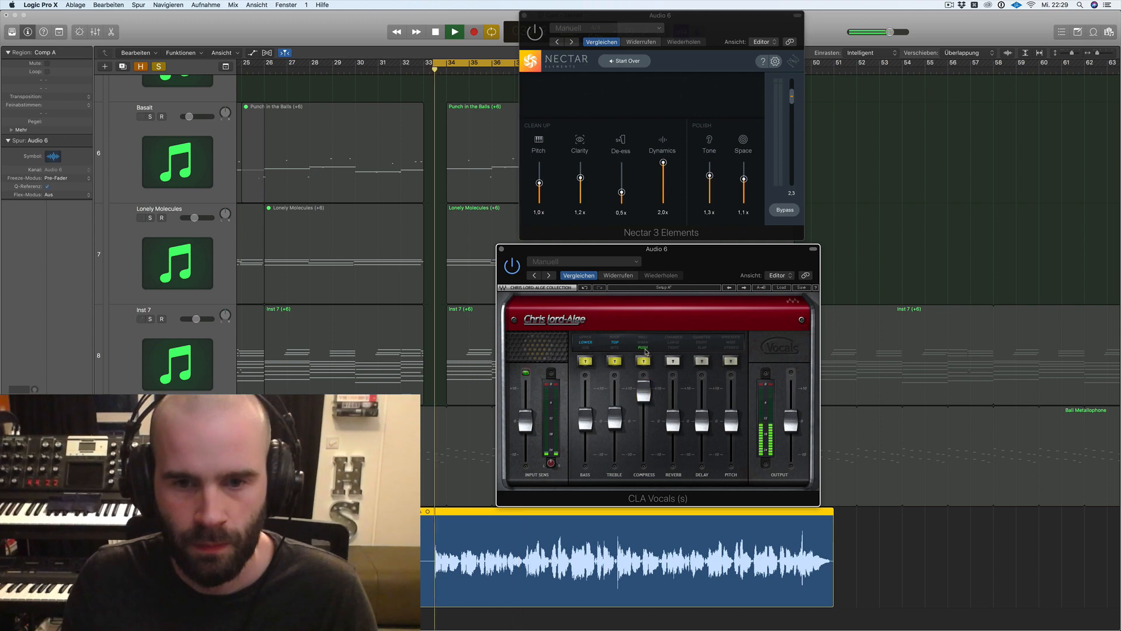
left_click(643, 341)
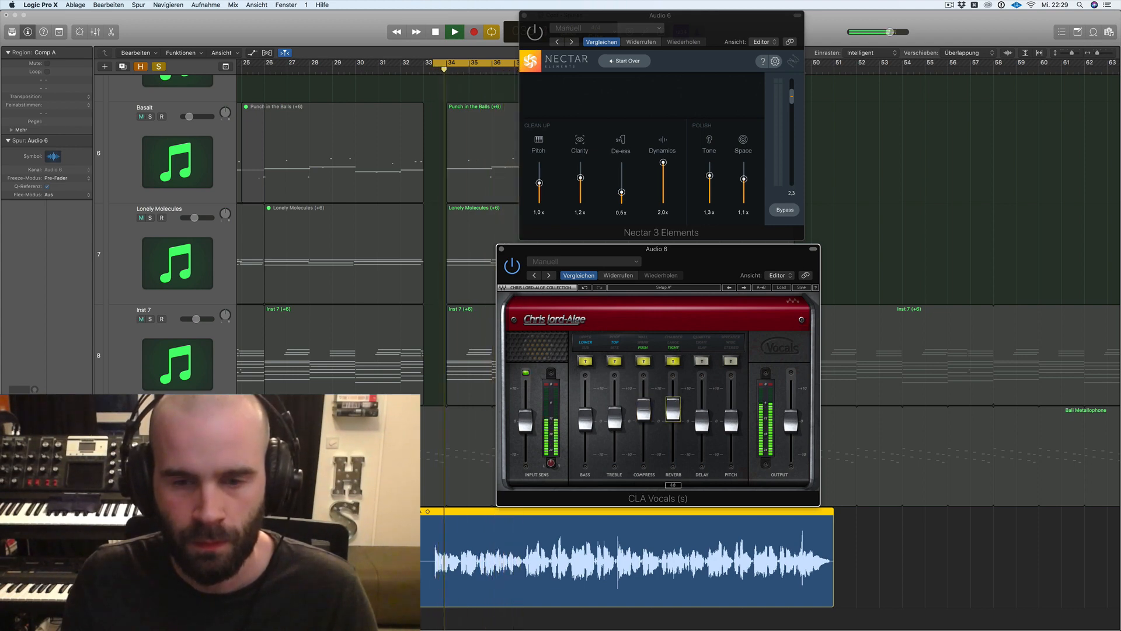
left_click(673, 359)
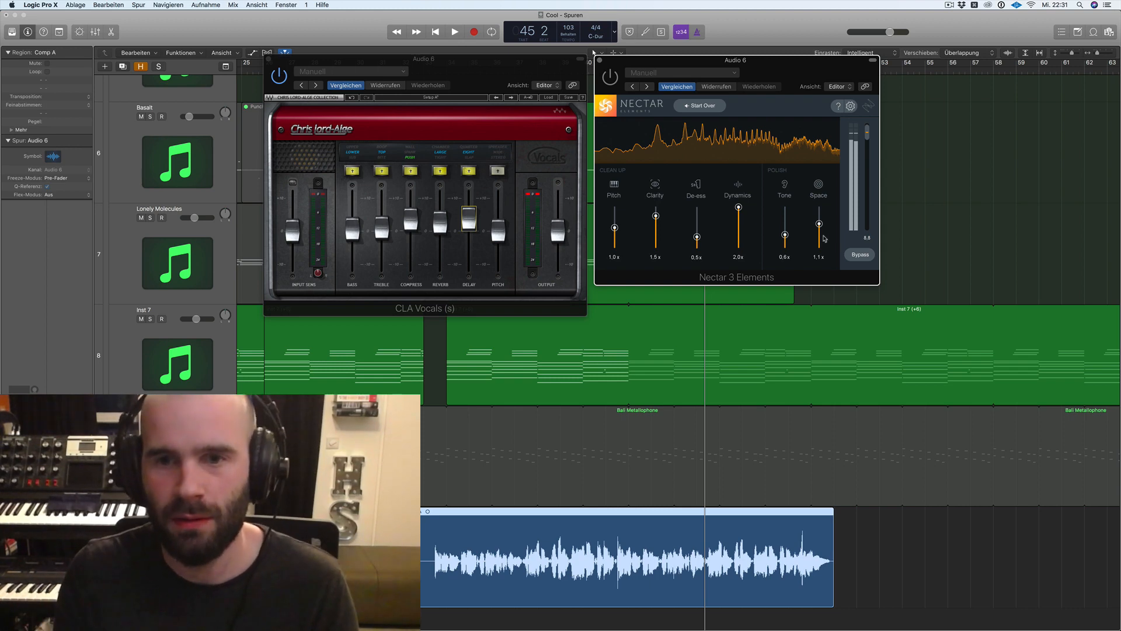
mouse_move(704, 165)
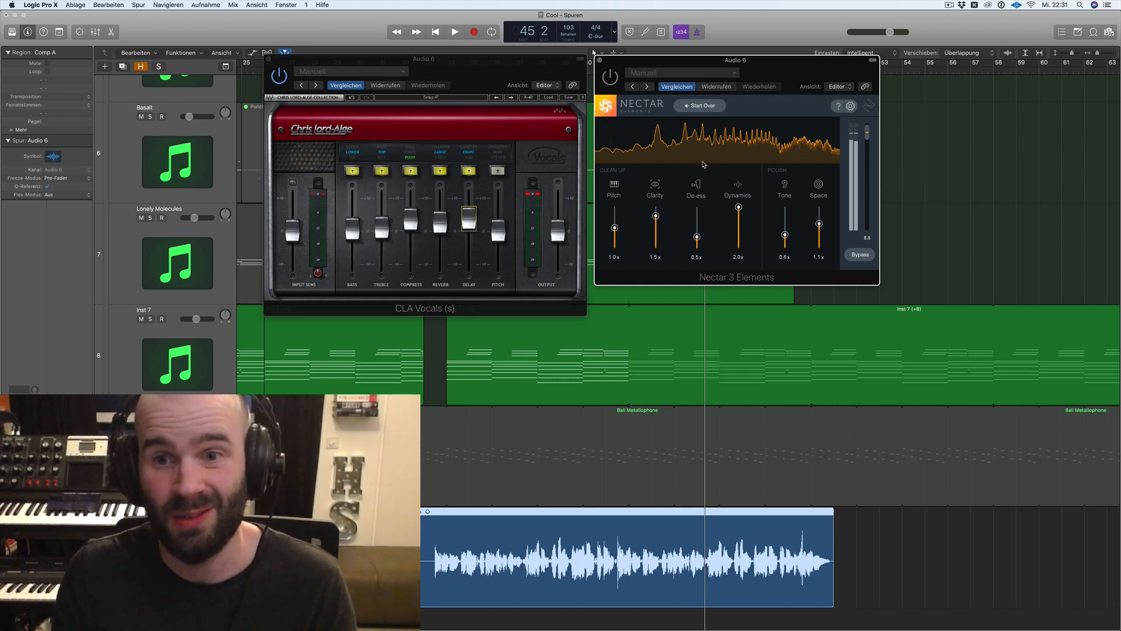